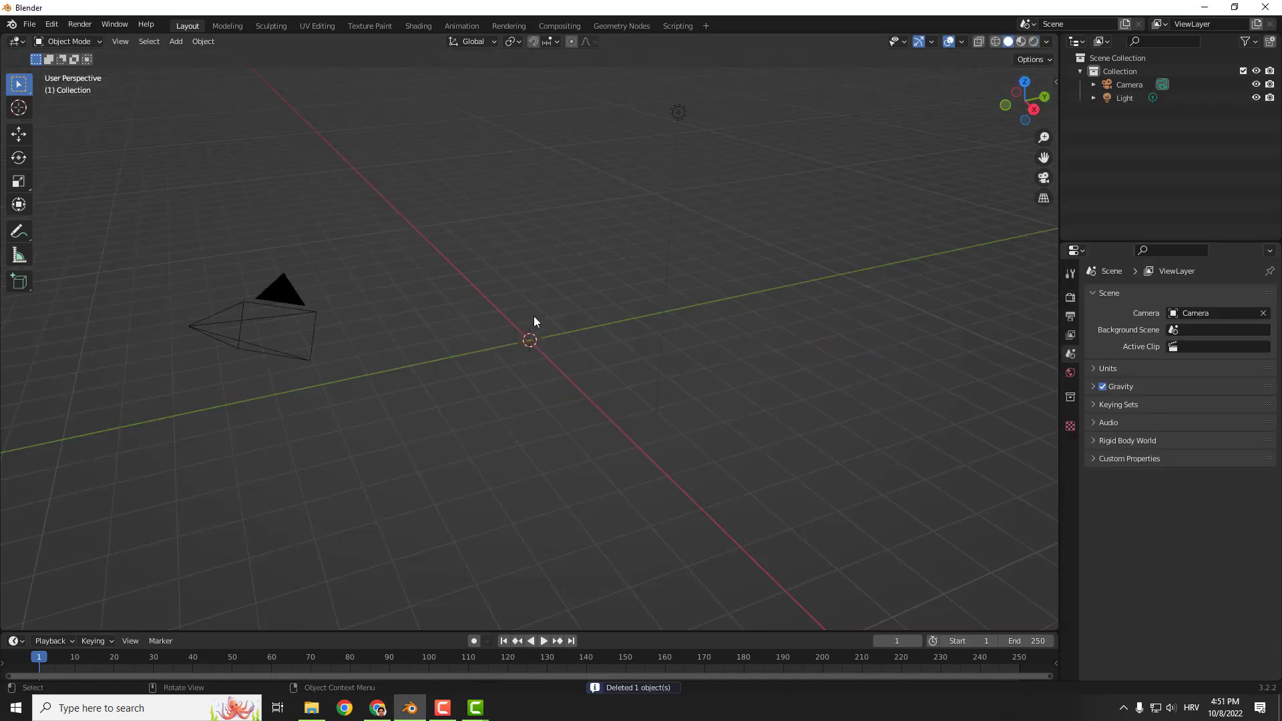
- Add a Text object at the scene origin and view it from the top
left_click(175, 40)
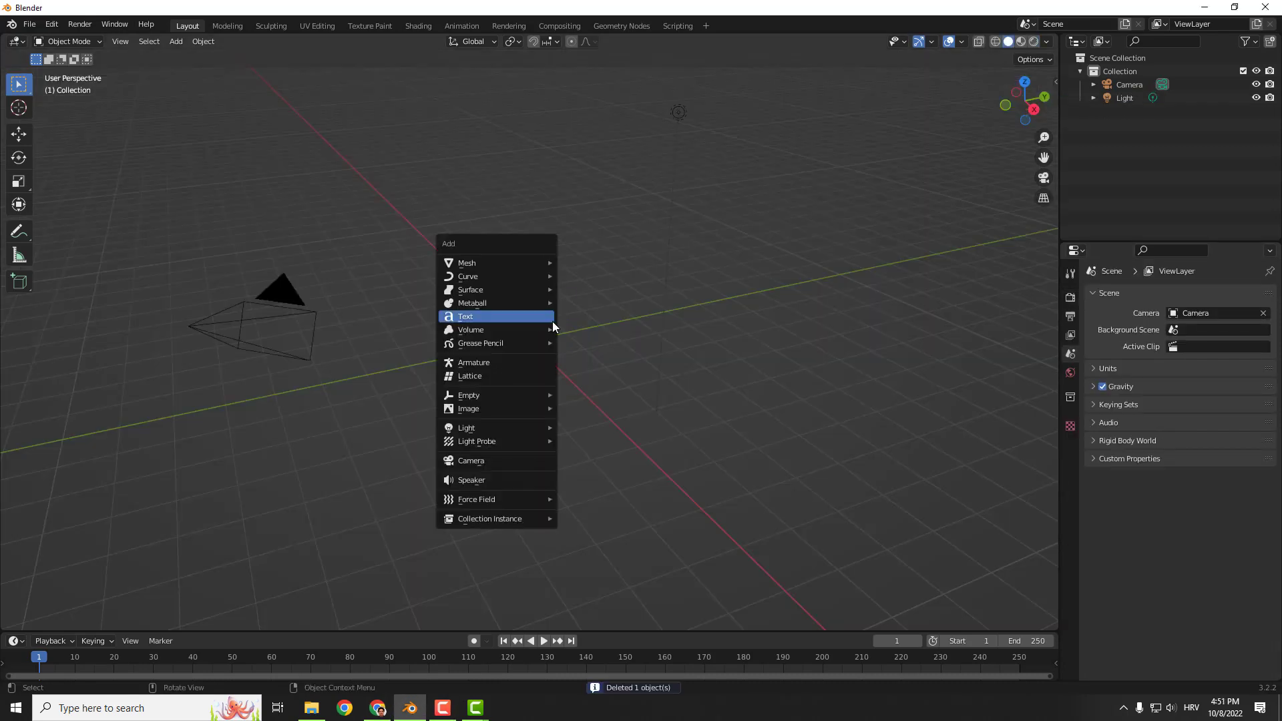
left_click(465, 316)
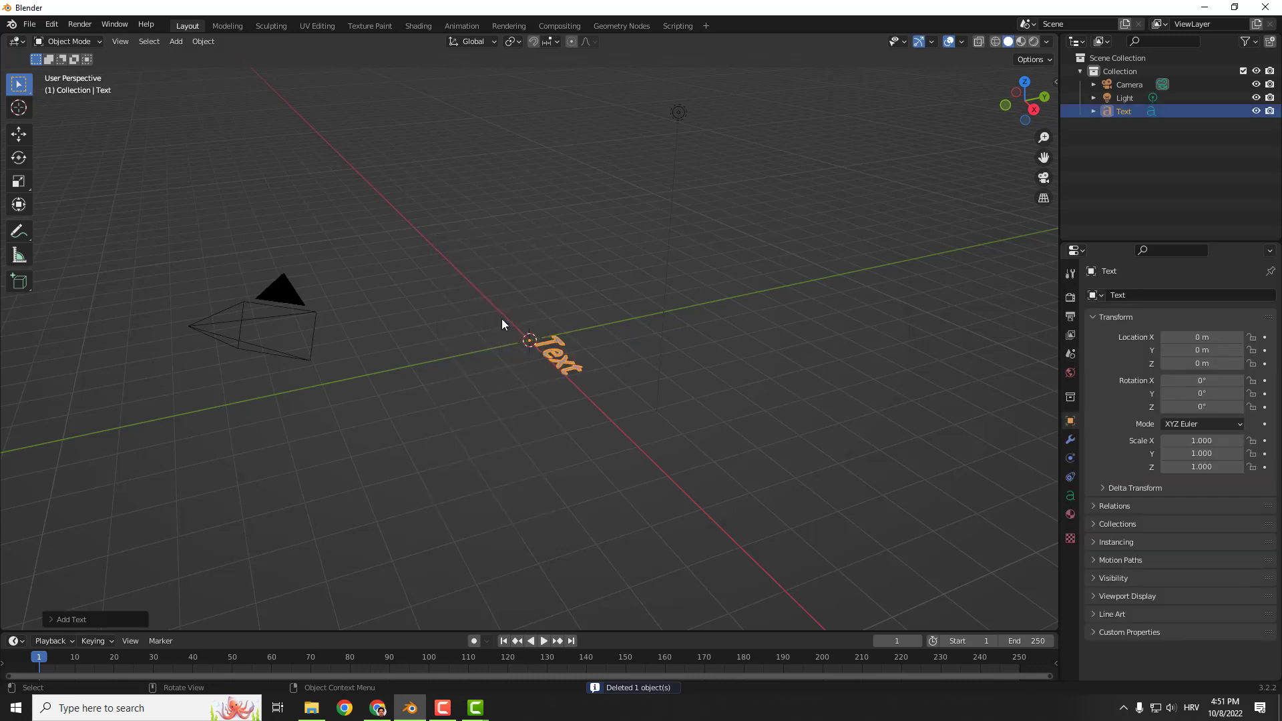
key("7")
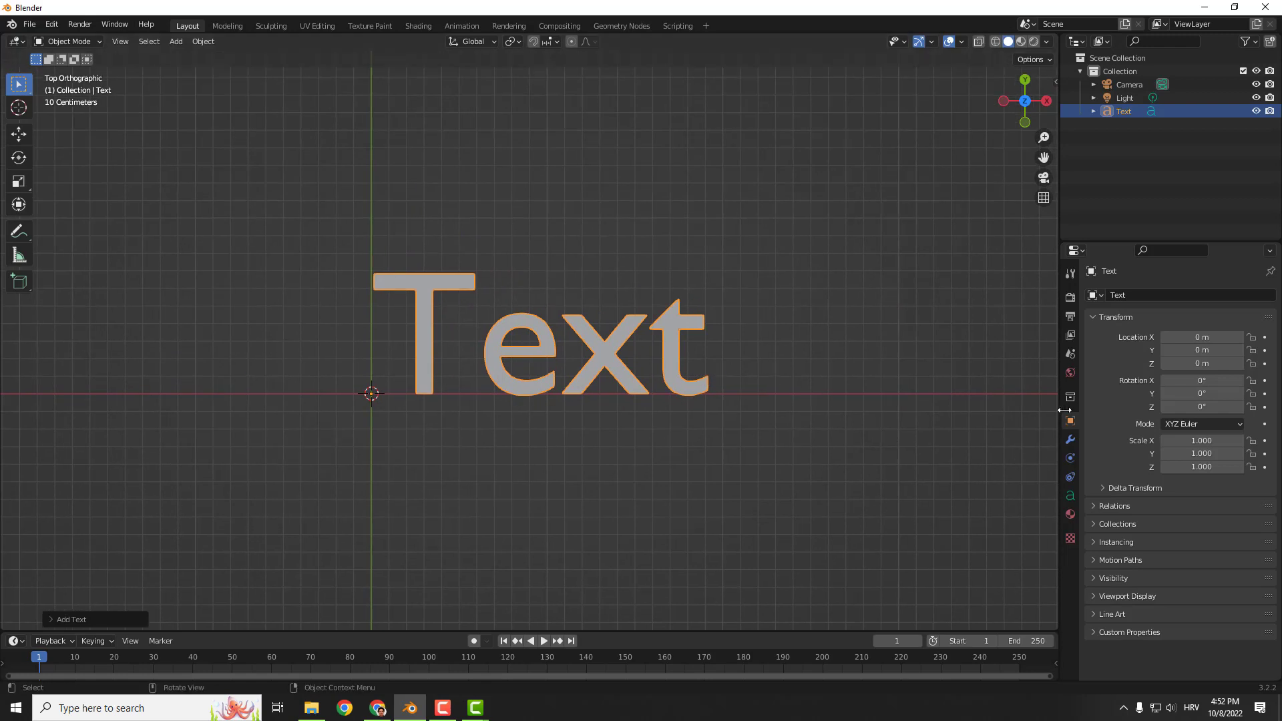
- Set the text's Geometry Extrude to 0.08 m in Object Data properties
left_click(1070, 494)
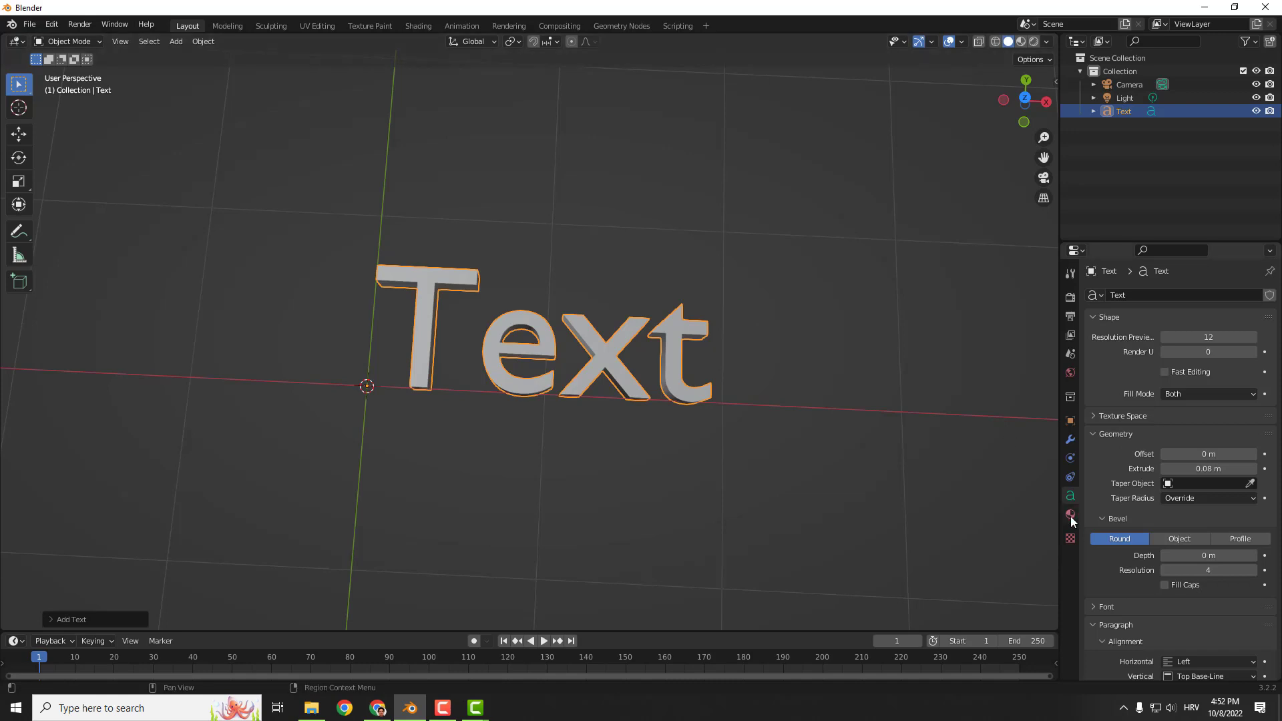
- Apply a green Emission material at strength 3.5 and preview in Rendered shading
left_click(1070, 514)
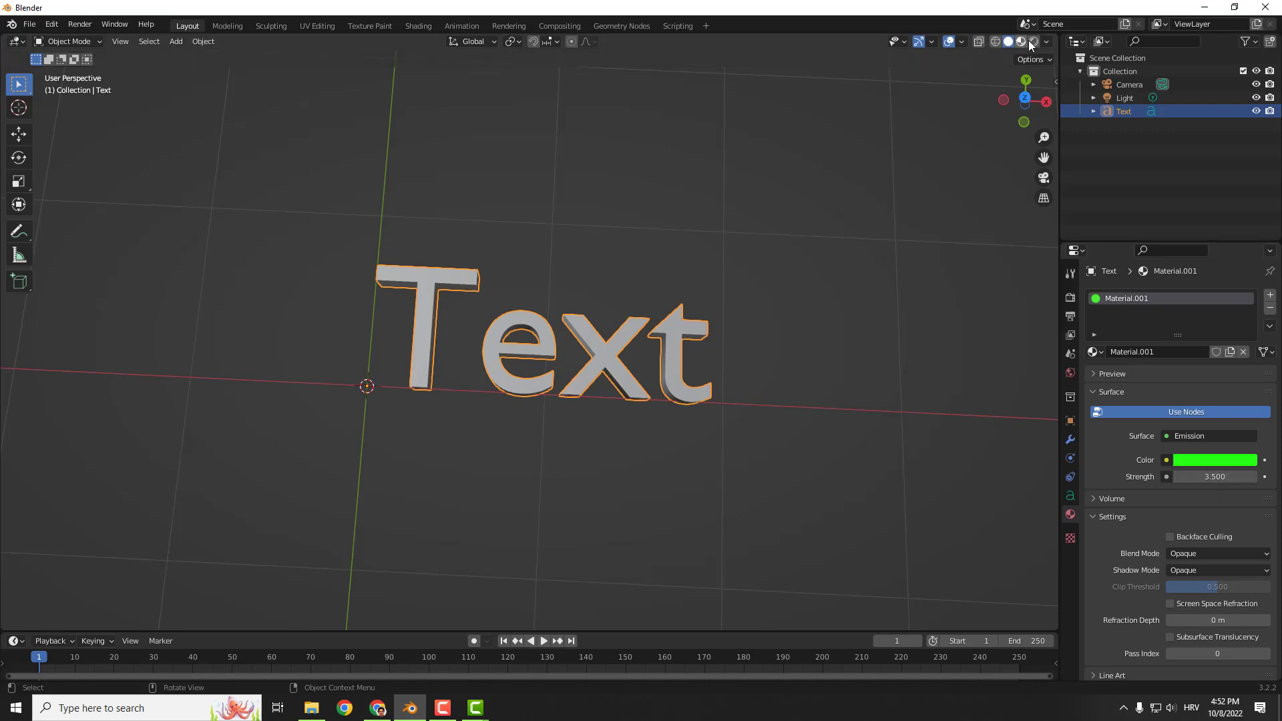
mouse_move(1033, 41)
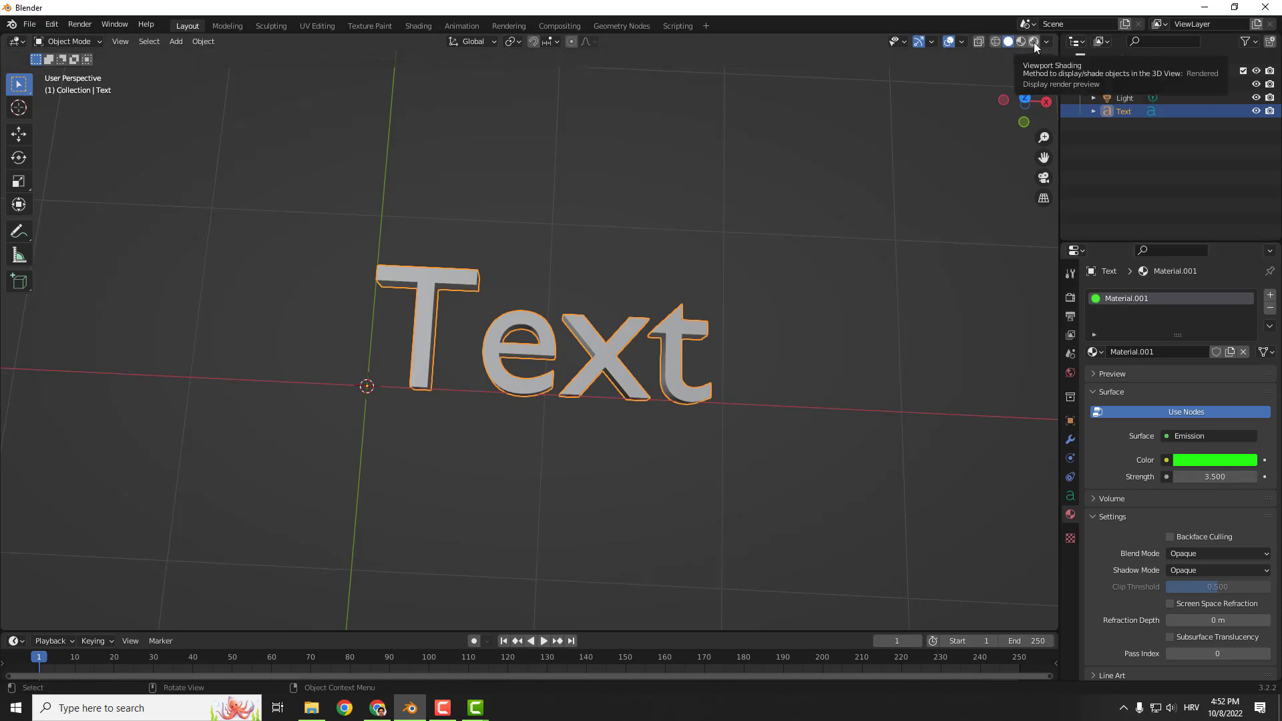
left_click(1032, 40)
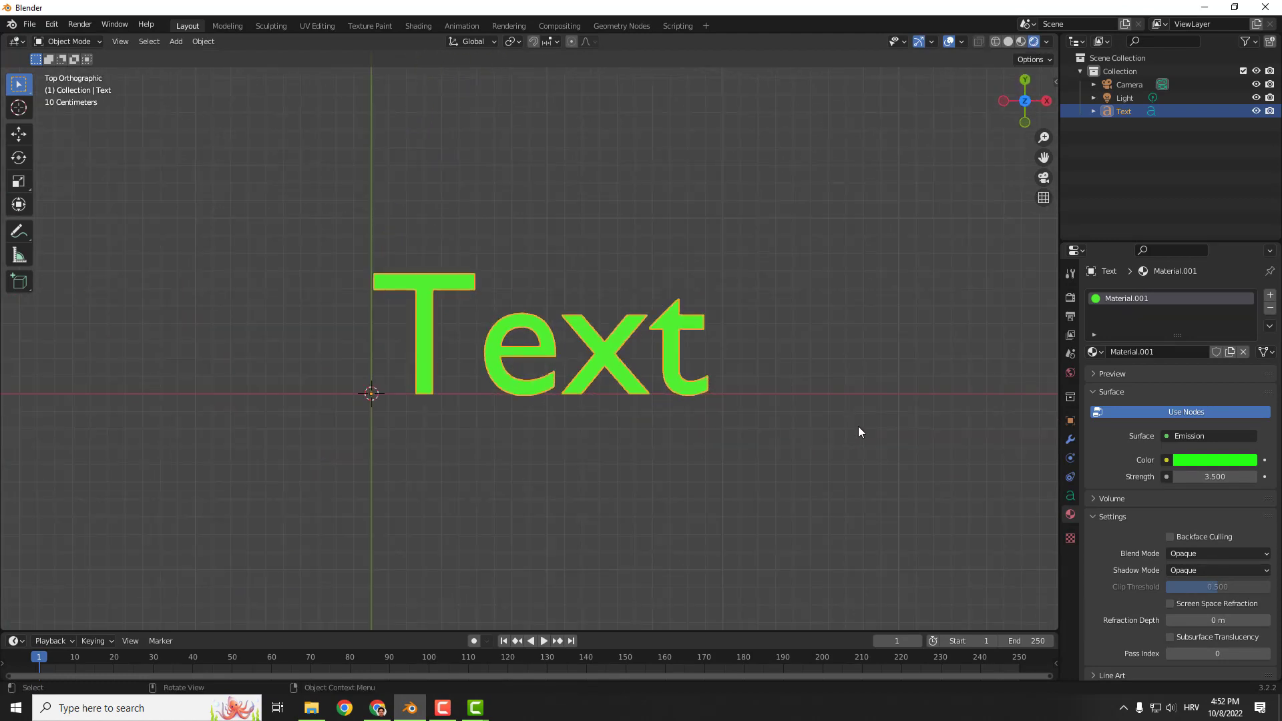
mouse_move(1069, 301)
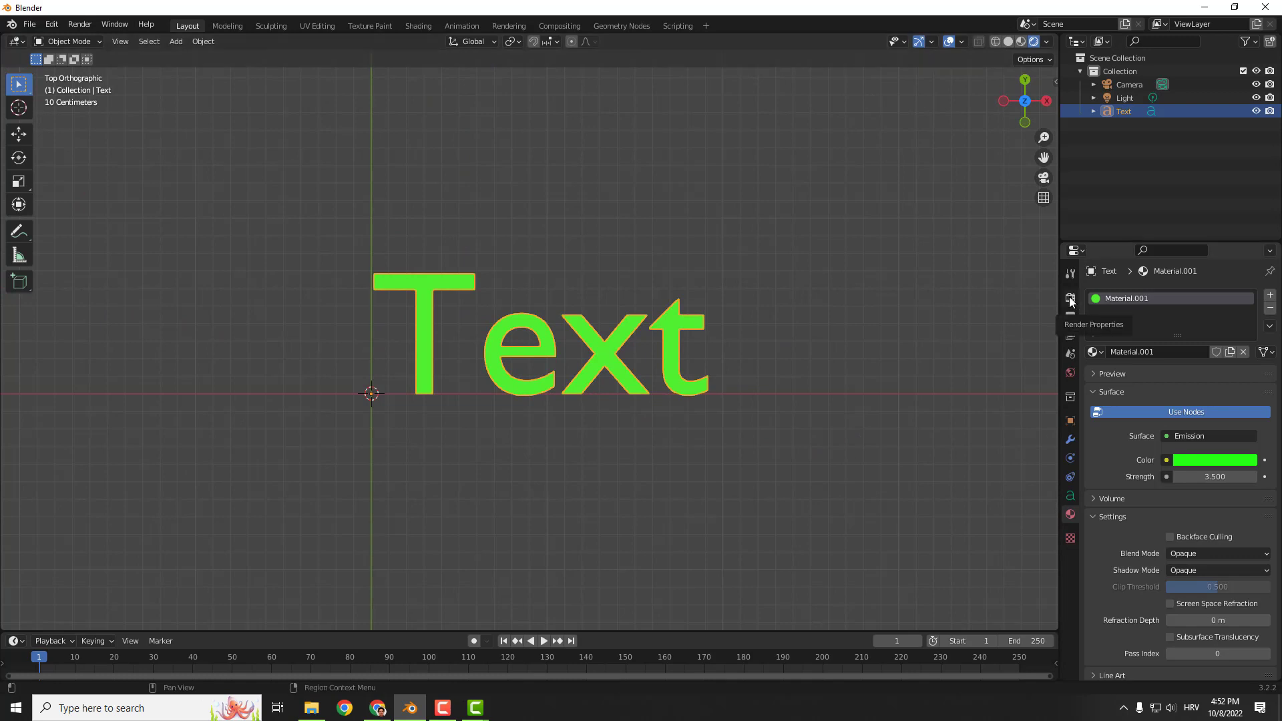
- Enable Eevee Bloom with threshold 0, intensity about 0.062, and start setting its color
left_click(1069, 298)
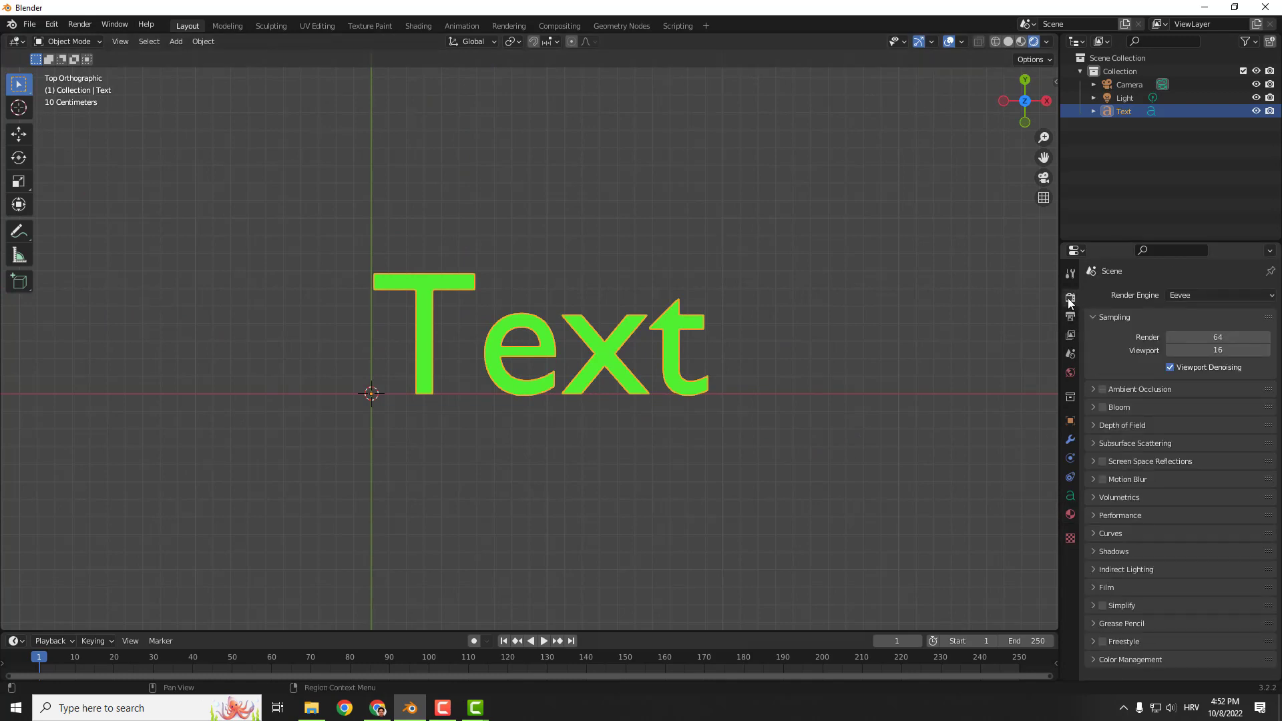
left_click(1101, 407)
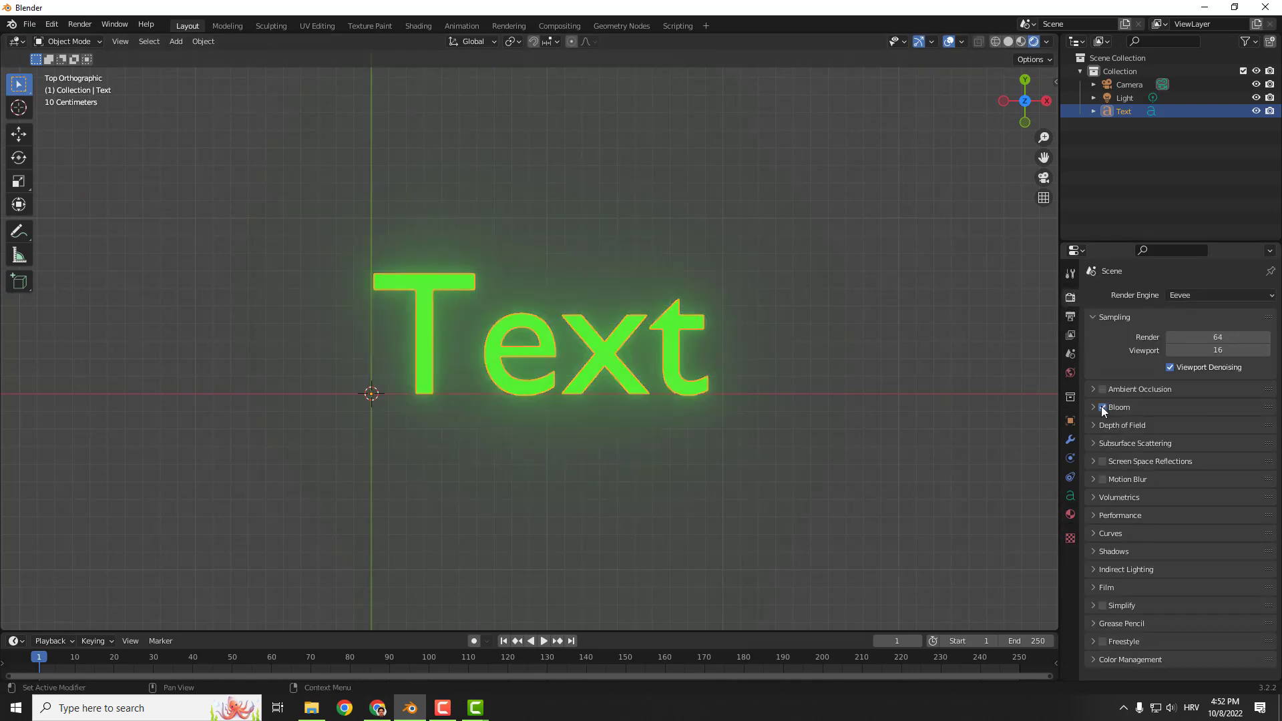
left_click(1103, 407)
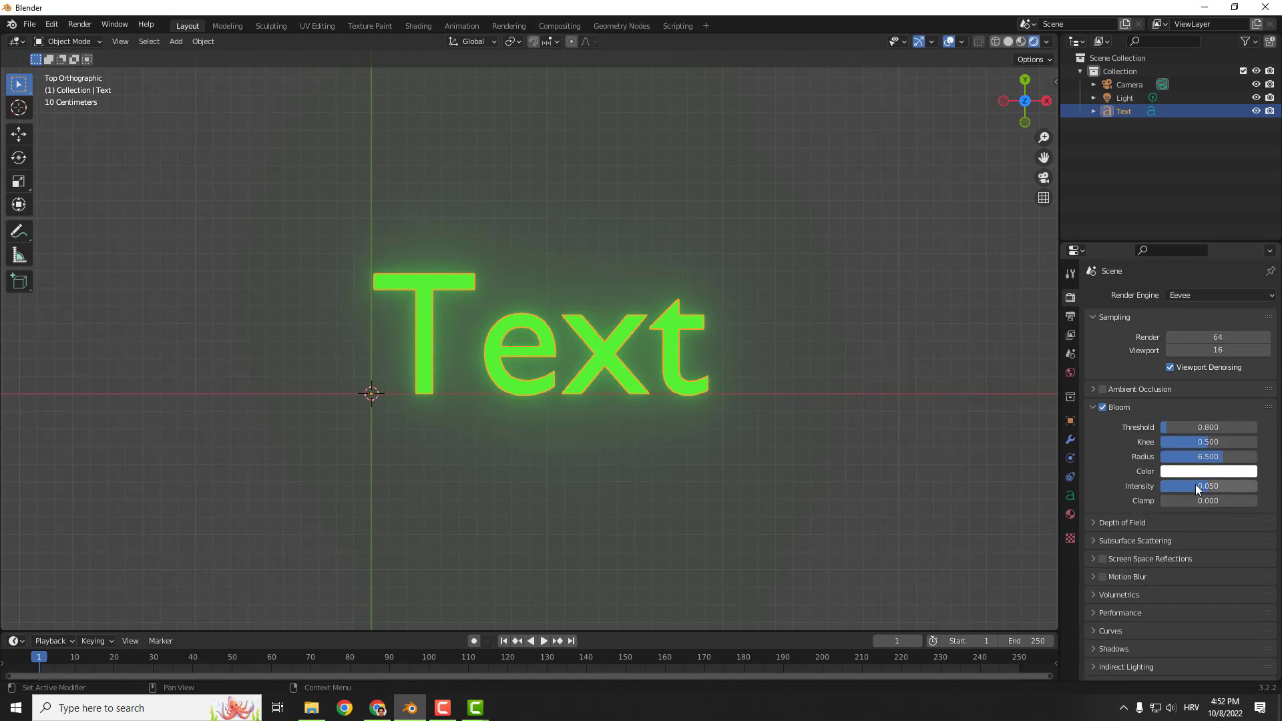
left_click_drag(1197, 485, 1215, 486)
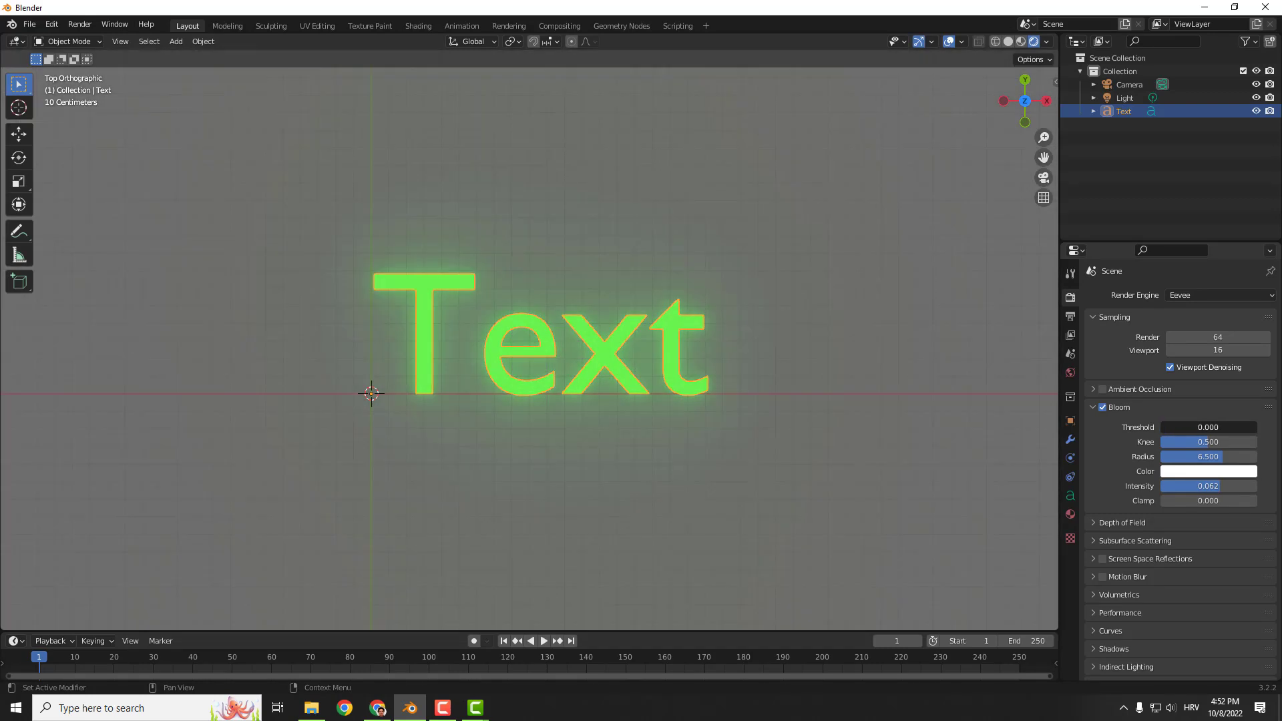
left_click(1208, 472)
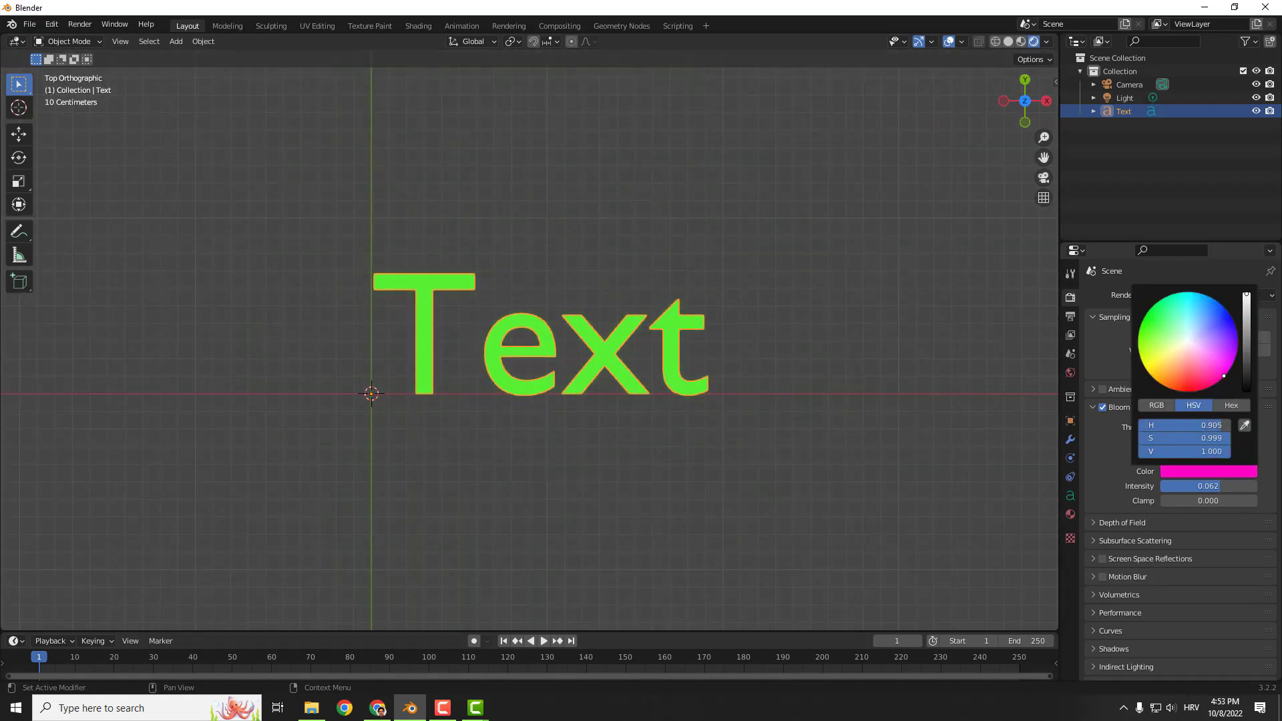